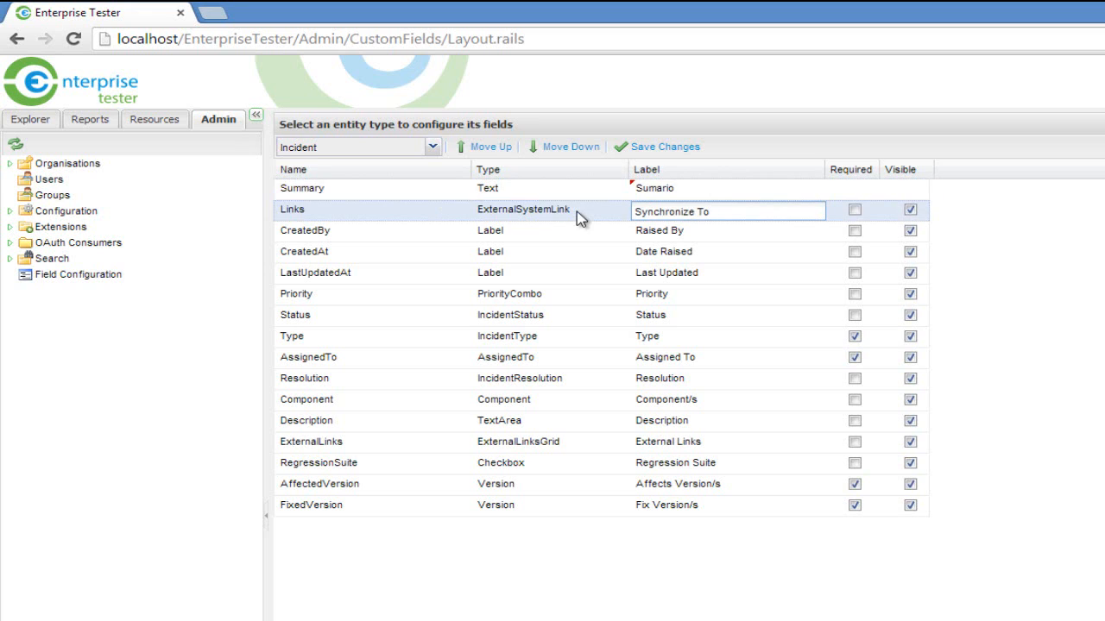
Enter Spanish label text for each Incident field, such as 'Version/es fix', and save the changes.
{"action": "type", "text": "Enlaces"}
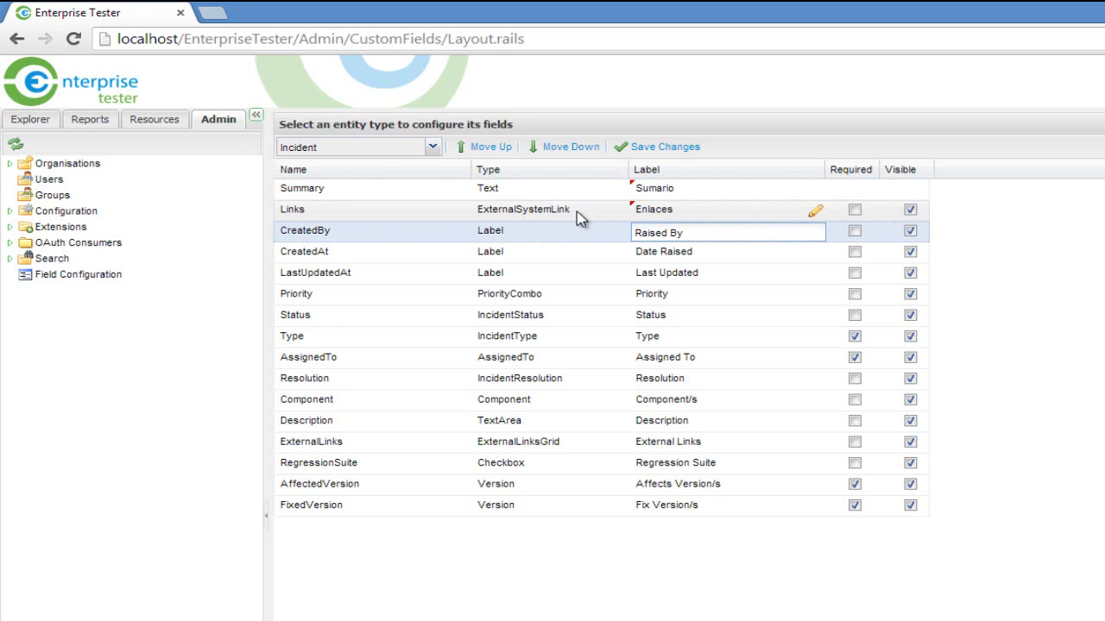
{"action": "type", "text": "Creado por"}
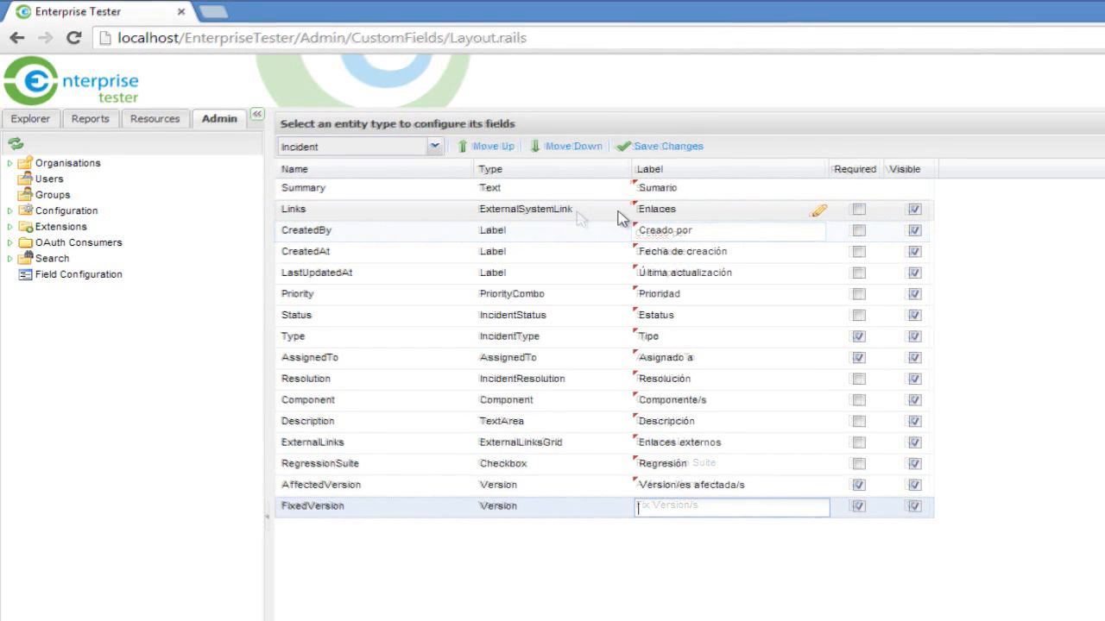
{"action": "type", "text": "Version/es f"}
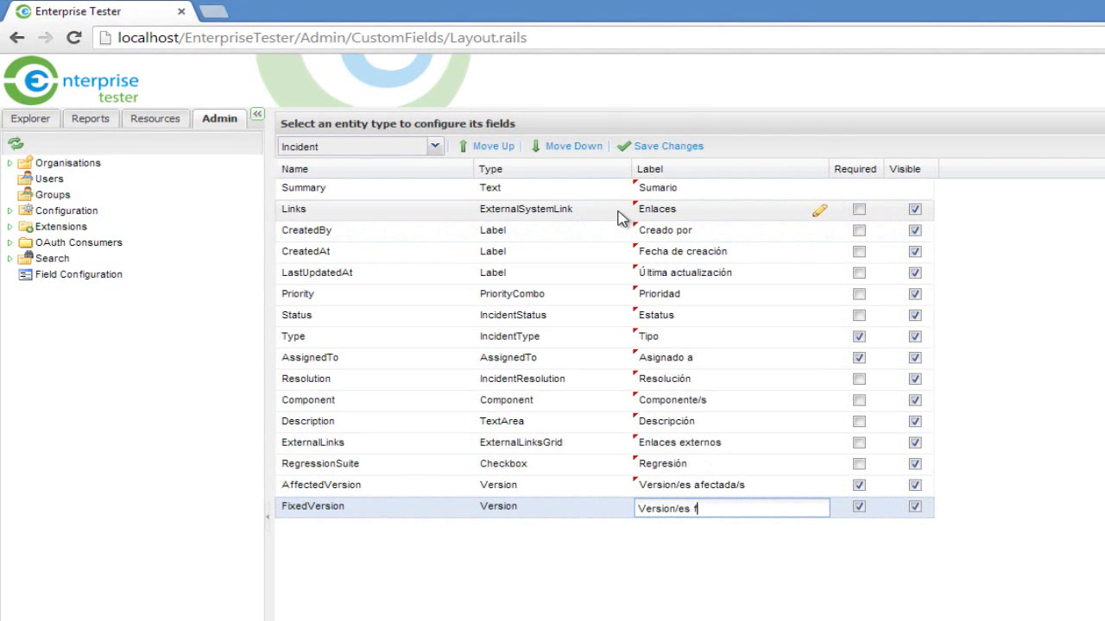
{"action": "type", "text": "ix"}
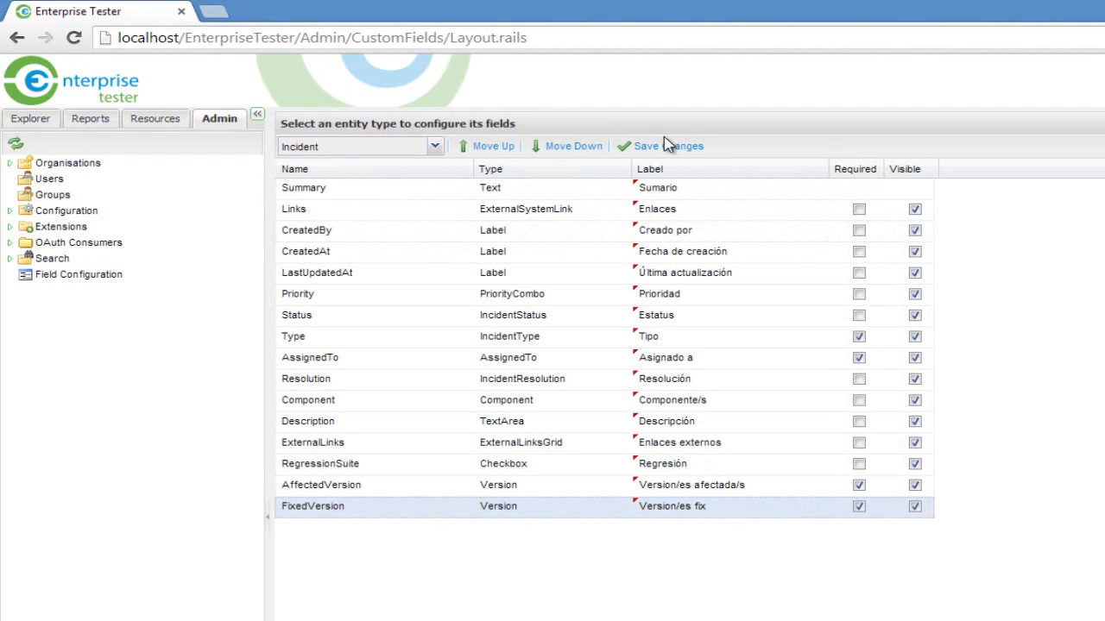
{"action": "left_click", "coordinate": [669, 146]}
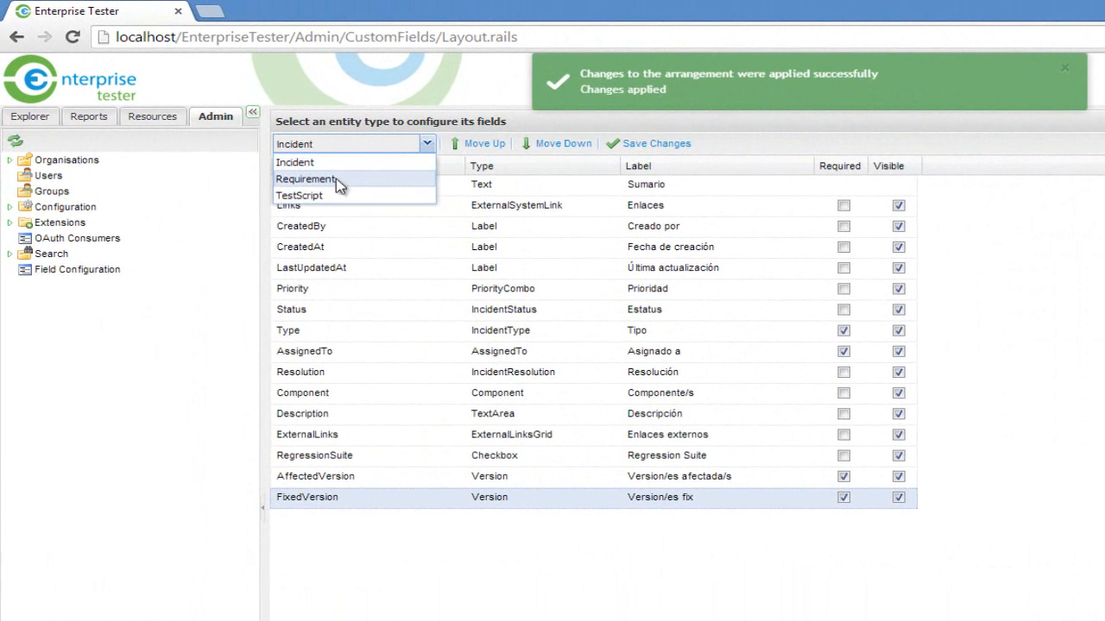
For Requirement, relabel Name as 'User Story', untick Priority's Required box, and save.
{"action": "left_click", "coordinate": [306, 179]}
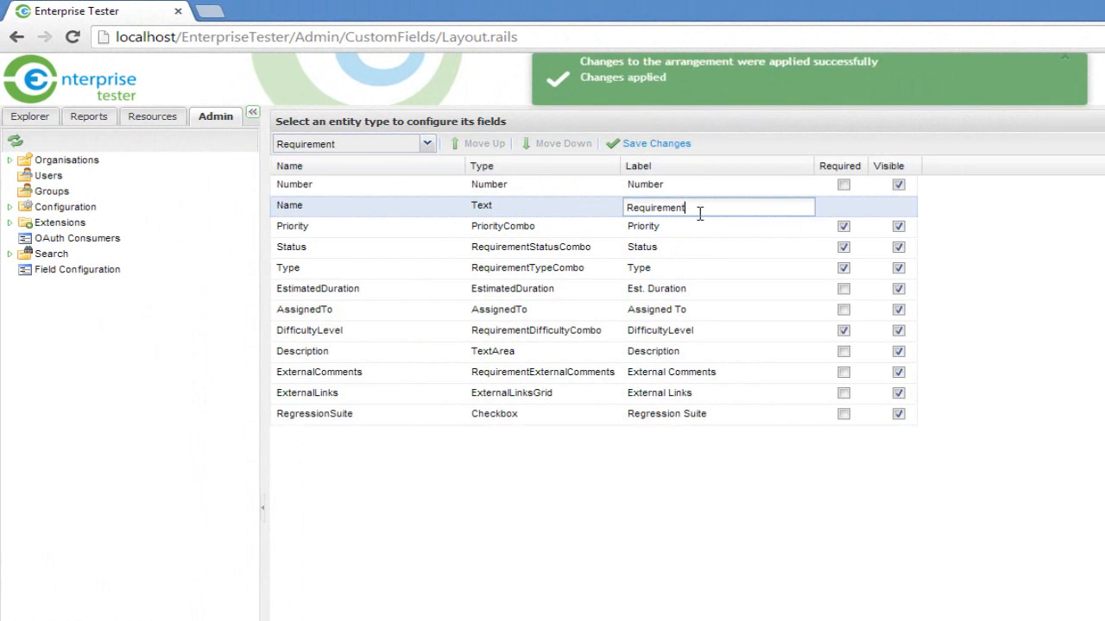
{"action": "type", "text": "User Story"}
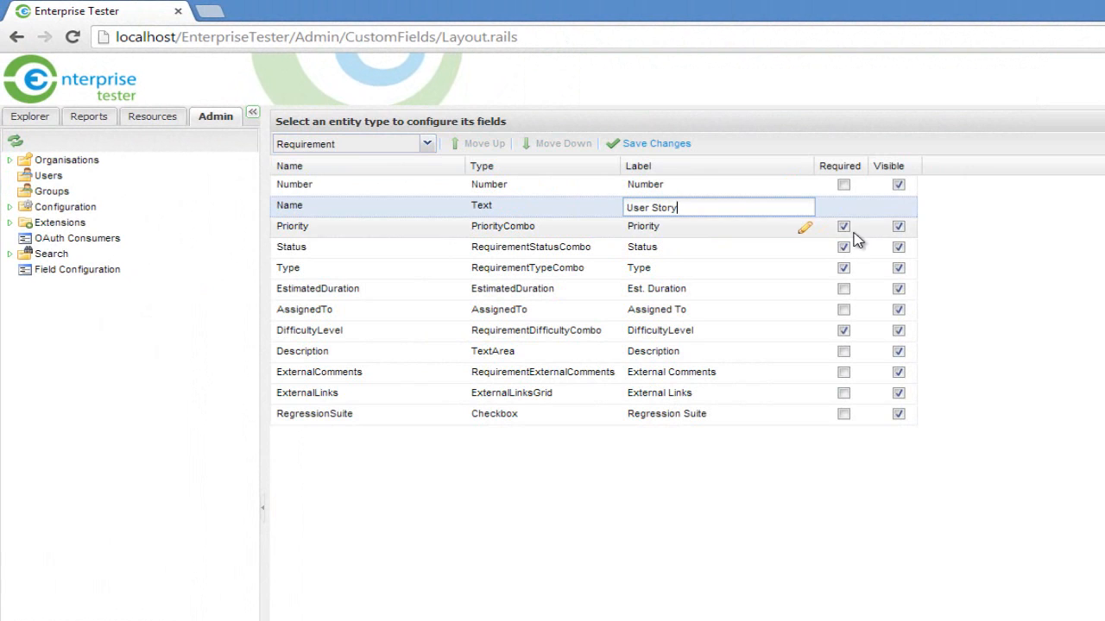
{"action": "left_click", "coordinate": [656, 144]}
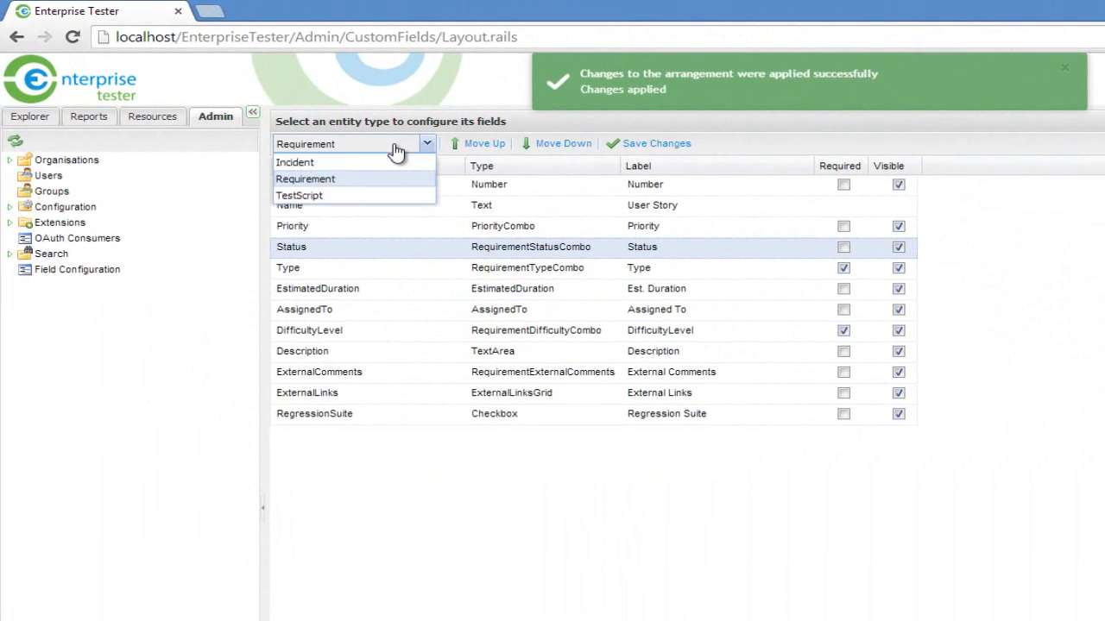
{"action": "left_click", "coordinate": [299, 195]}
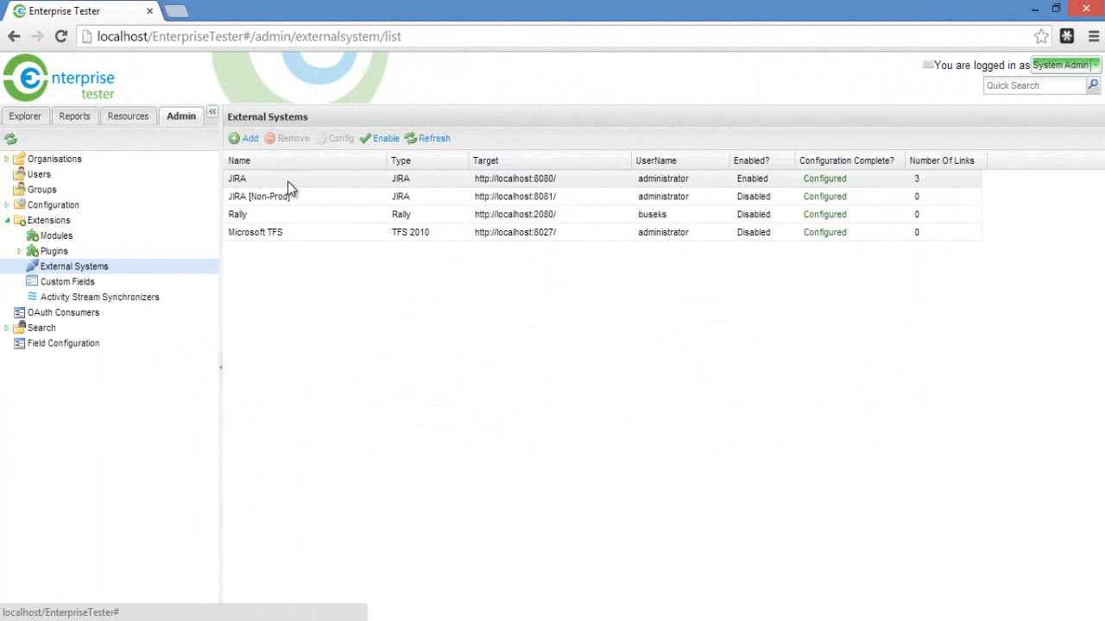
Open JIRA's Online Banking link mappings and show the ET To External System mappings.
{"action": "double_click", "coordinate": [238, 179]}
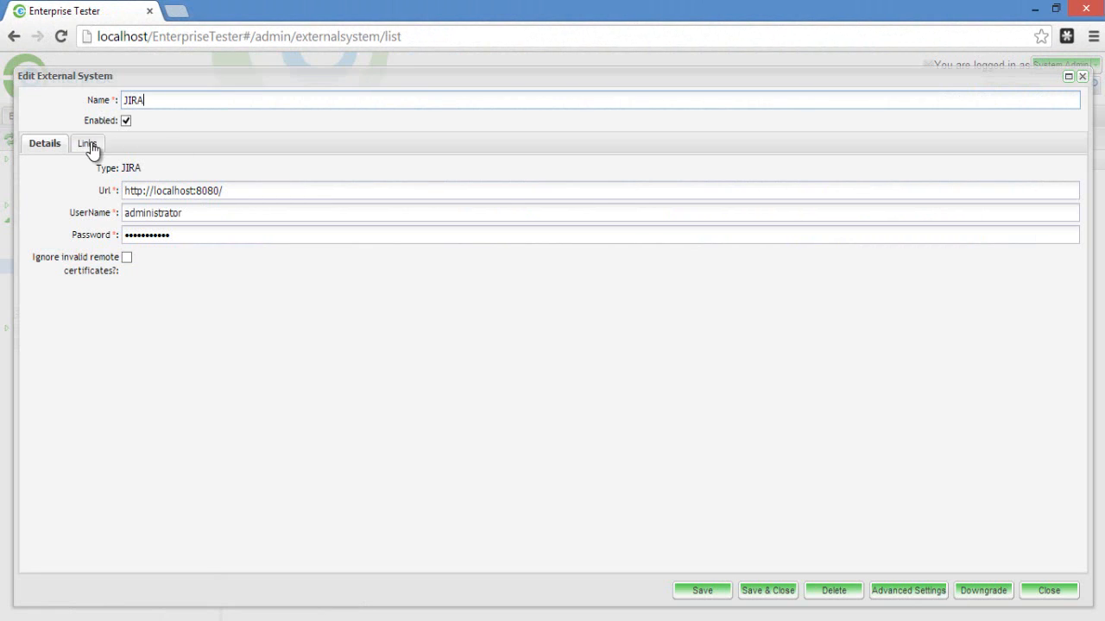
{"action": "left_click", "coordinate": [85, 143]}
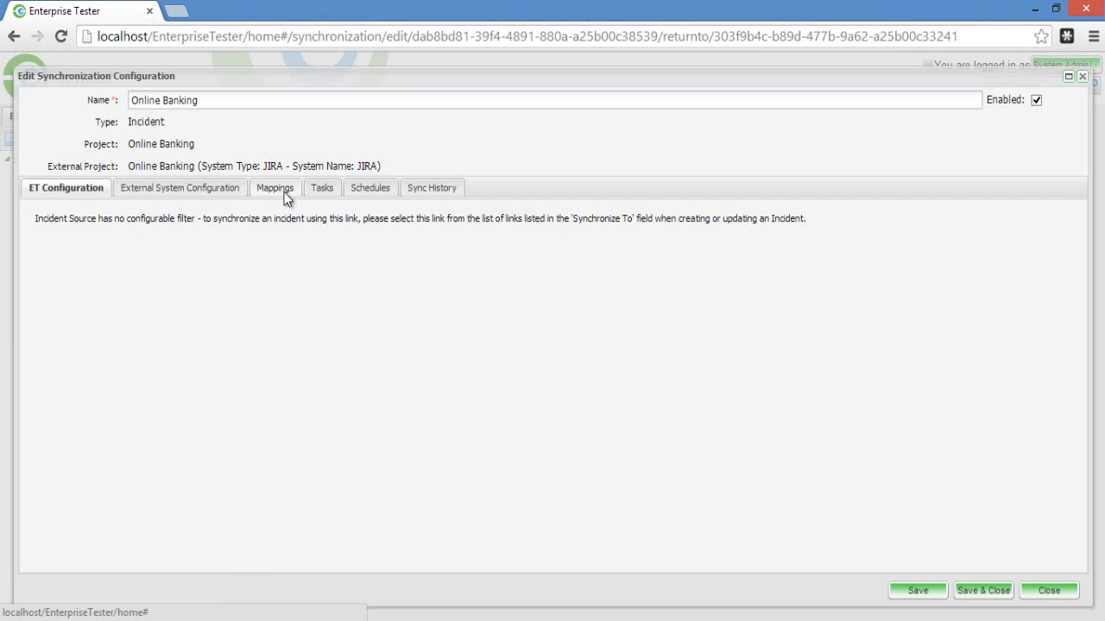
{"action": "left_click", "coordinate": [275, 187]}
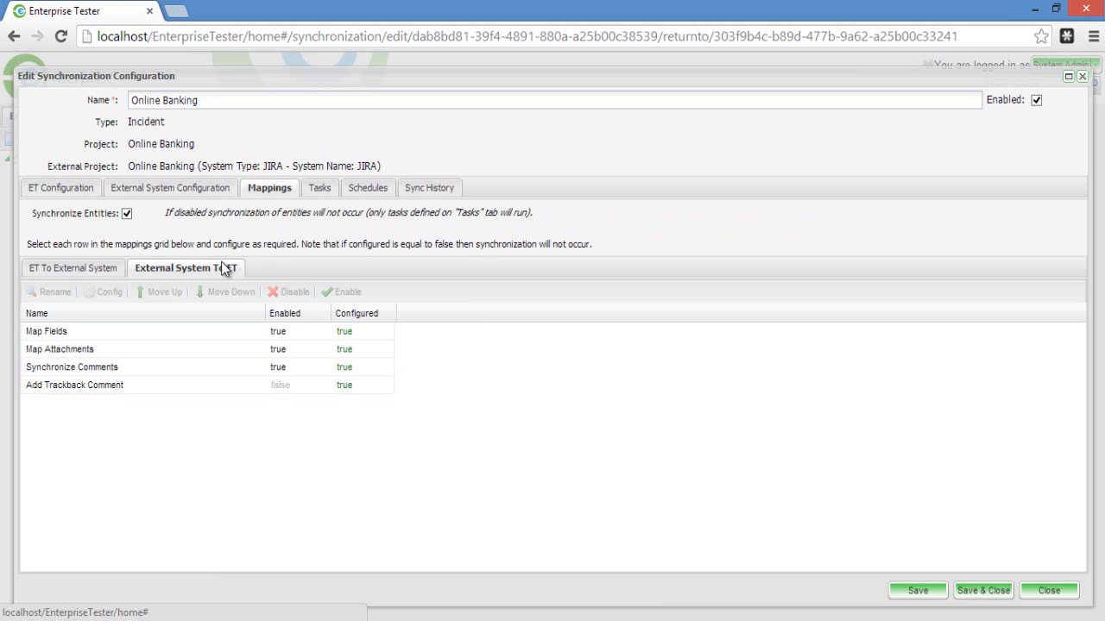
{"action": "left_click", "coordinate": [73, 268]}
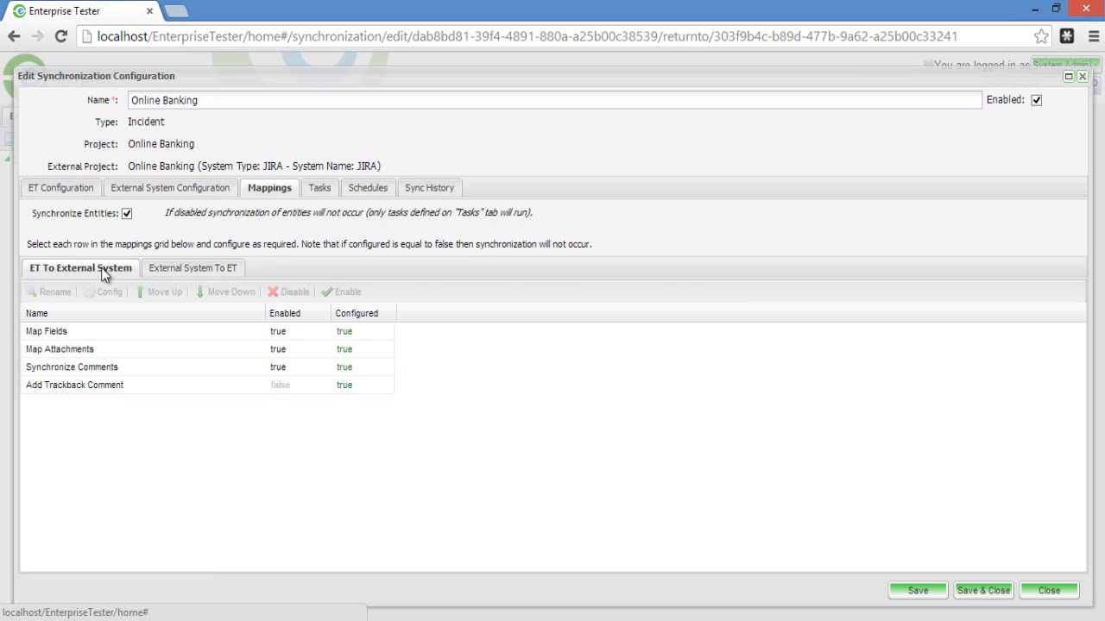
{"action": "left_click", "coordinate": [46, 331]}
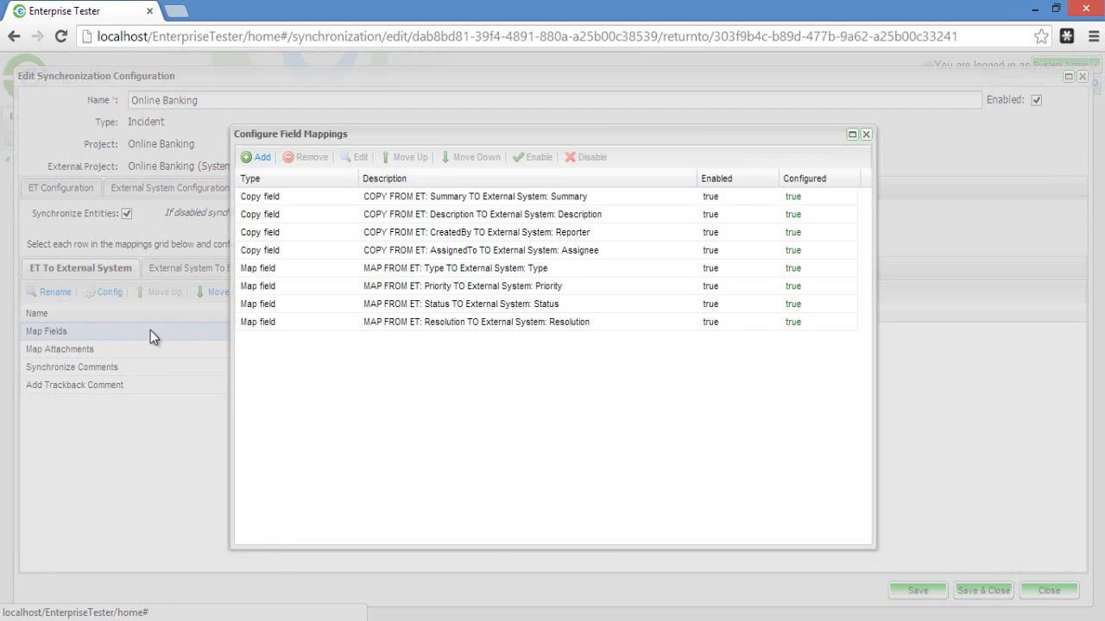
{"action": "mouse_move", "coordinate": [211, 242]}
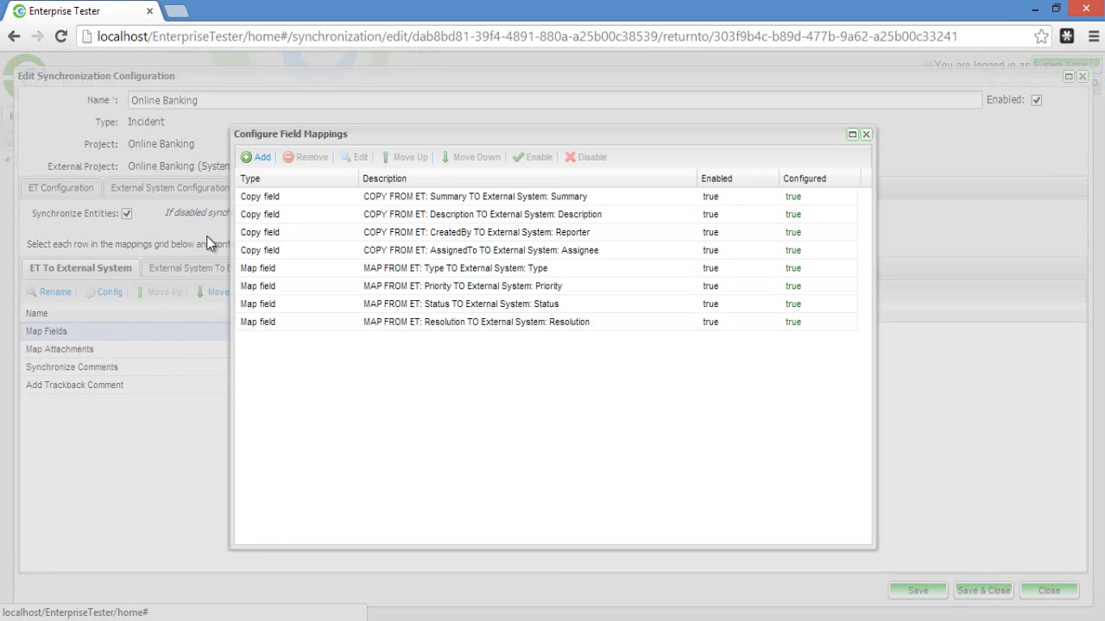
Add an Automap field mapping from AffectedVersions to AffectedVersions.
{"action": "left_click", "coordinate": [256, 157]}
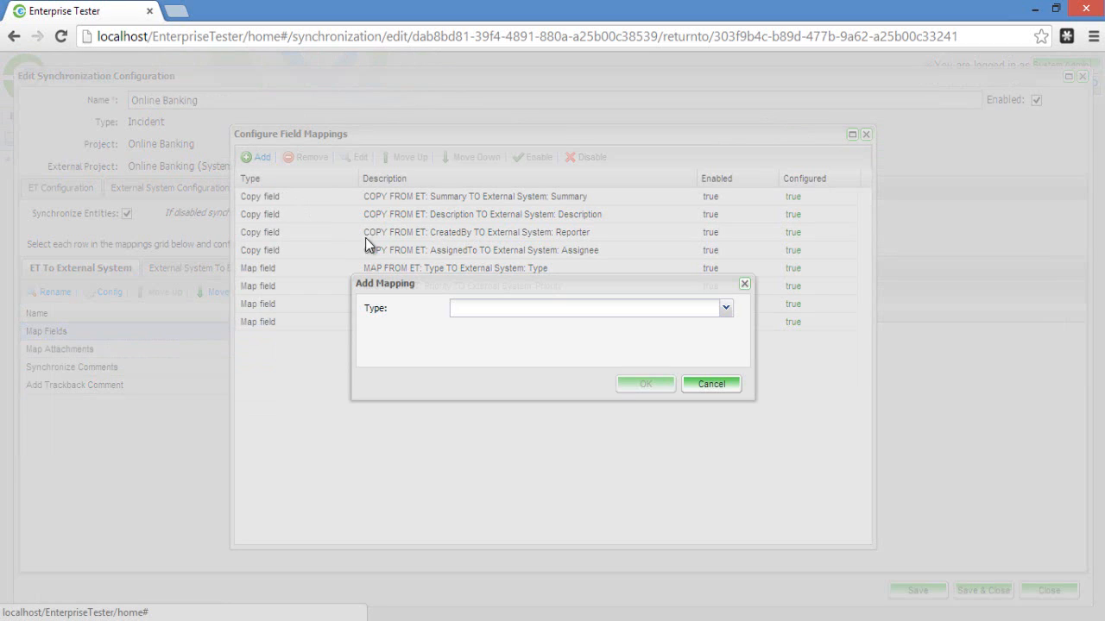
{"action": "left_click", "coordinate": [725, 309]}
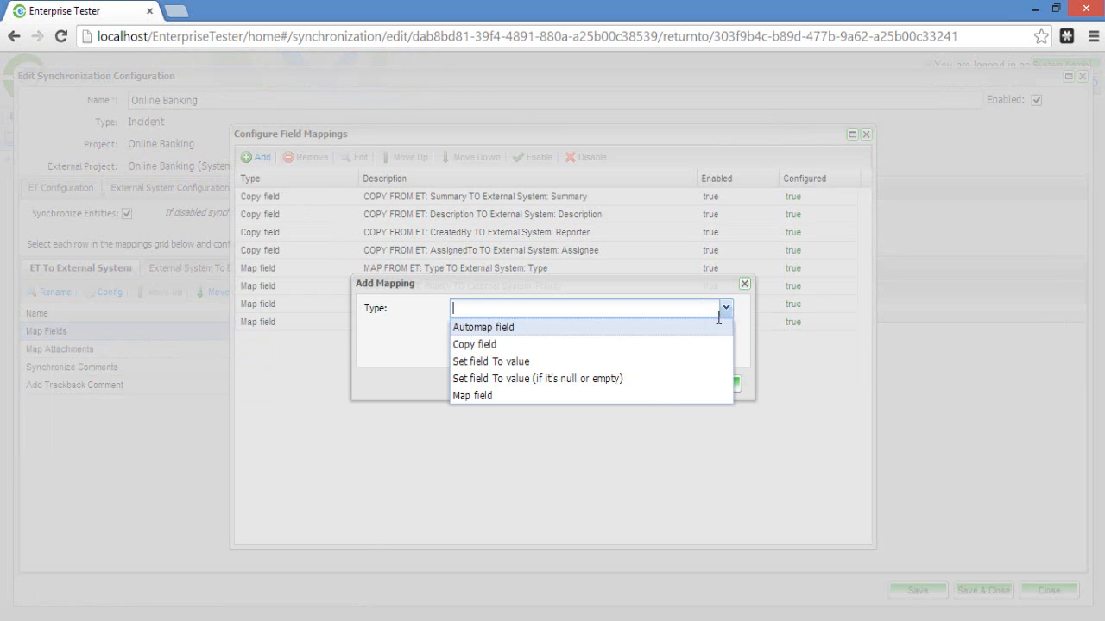
{"action": "left_click", "coordinate": [483, 326]}
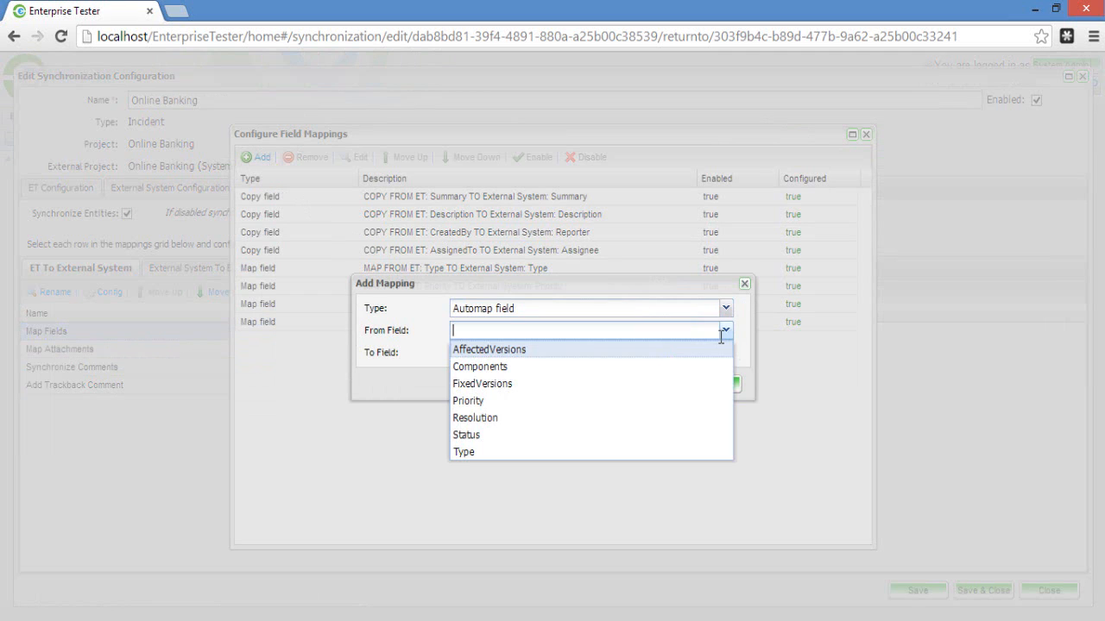
{"action": "left_click", "coordinate": [489, 349]}
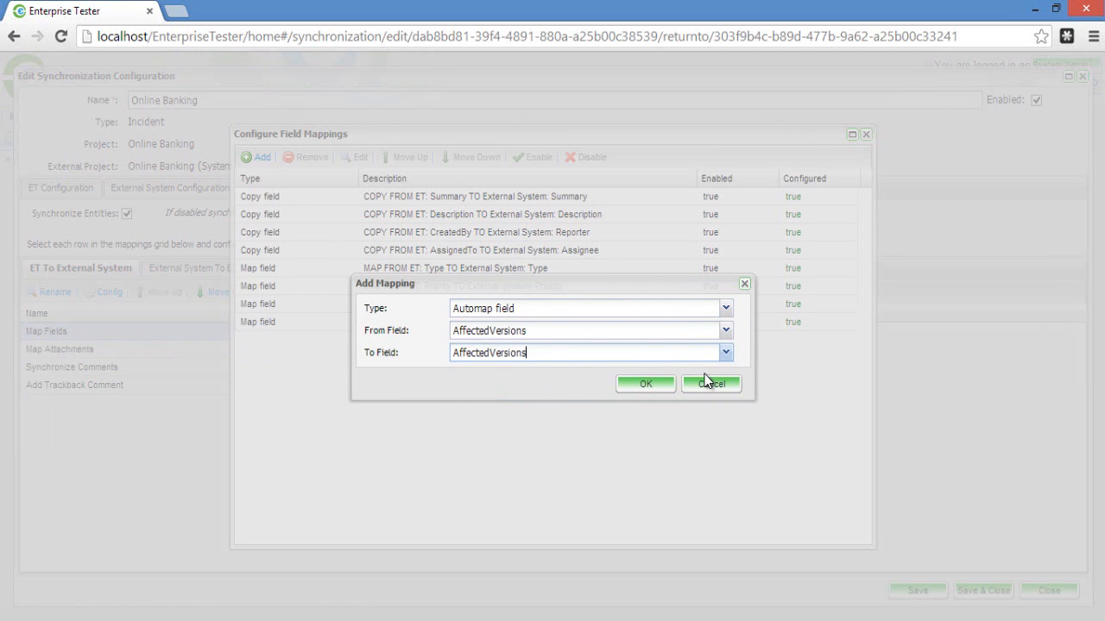
{"action": "left_click", "coordinate": [645, 383]}
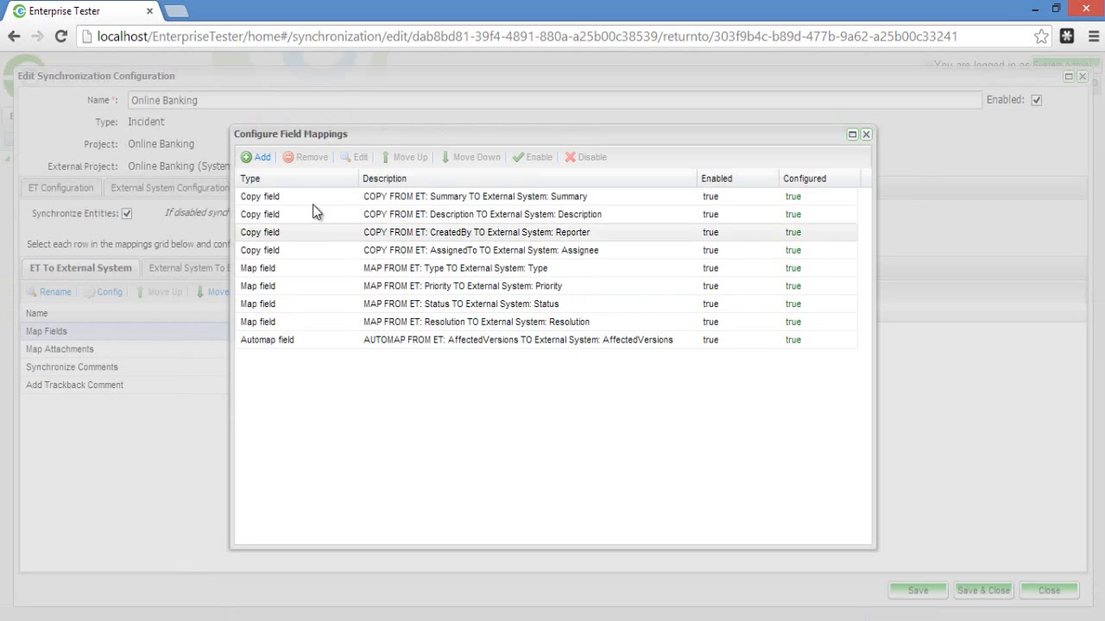
Add a Copy field mapping from AssignedTo to Assignee, then close the mappings list.
{"action": "left_click", "coordinate": [255, 157]}
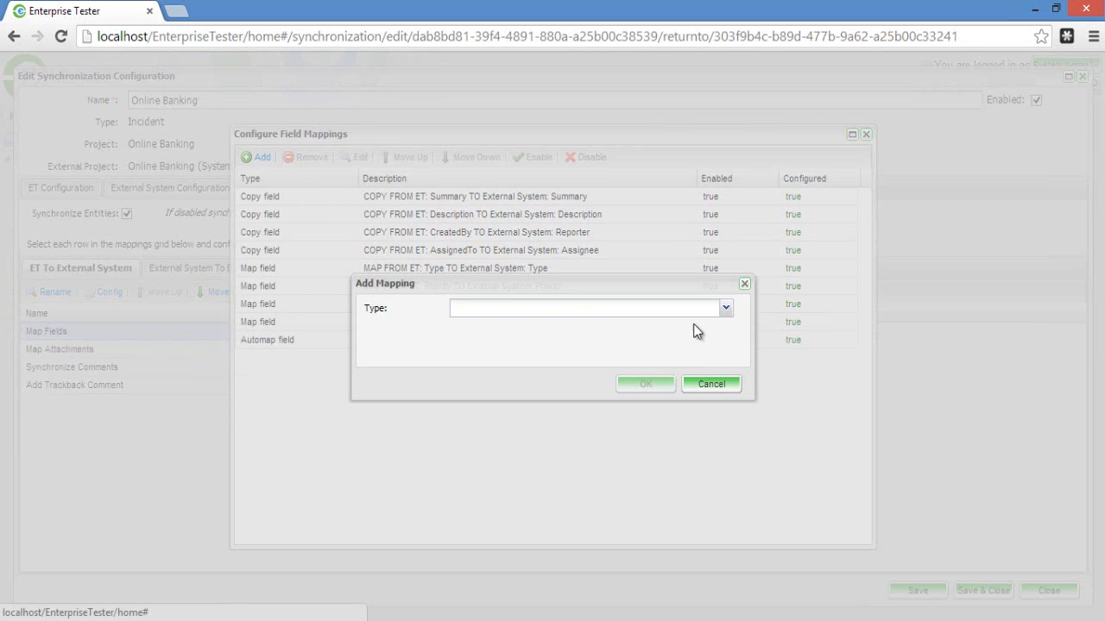
{"action": "left_click", "coordinate": [724, 307]}
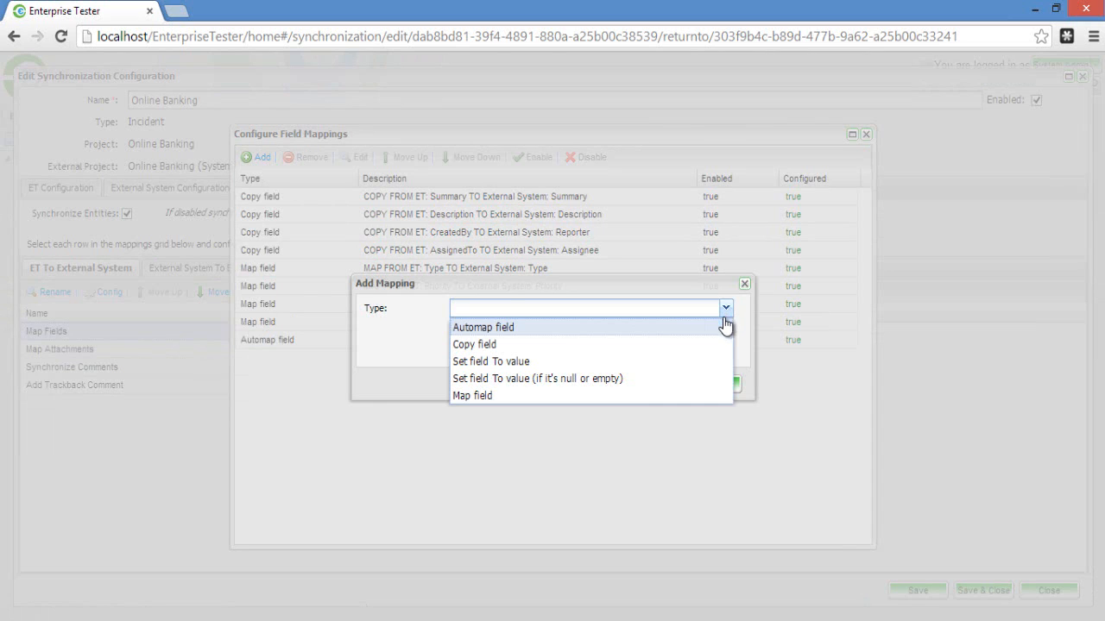
{"action": "left_click", "coordinate": [474, 343]}
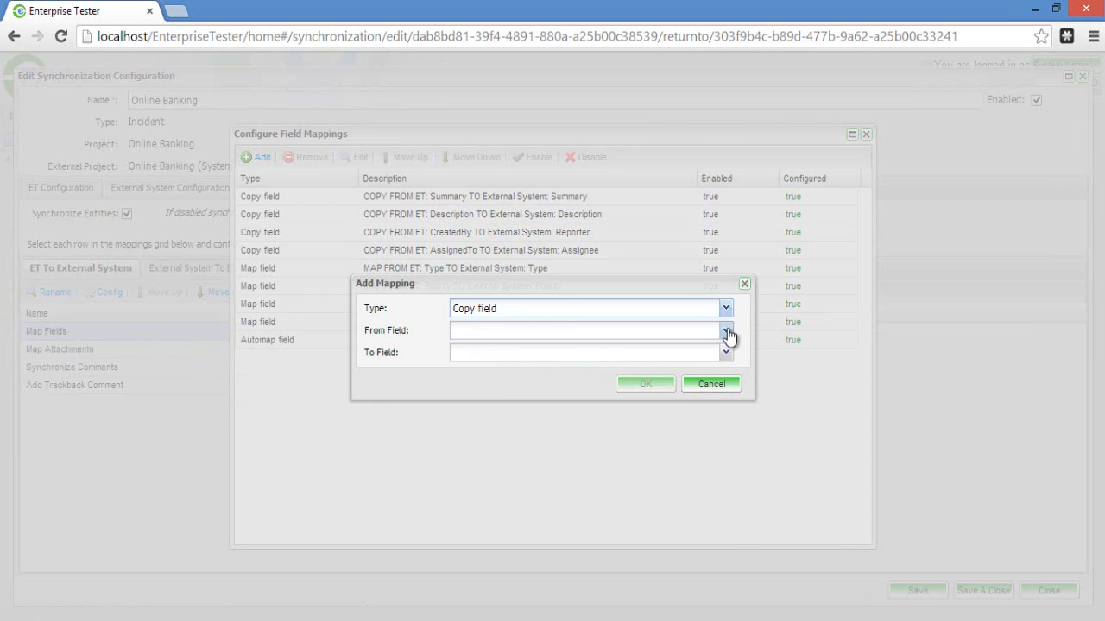
{"action": "type", "text": "AssignedTo"}
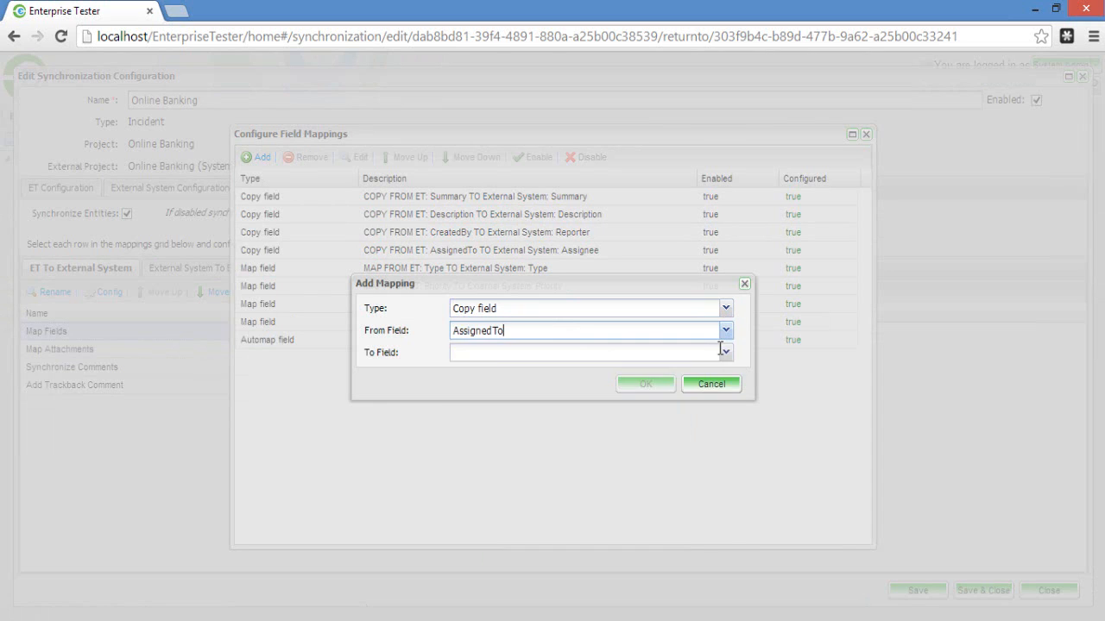
{"action": "type", "text": "Assignee"}
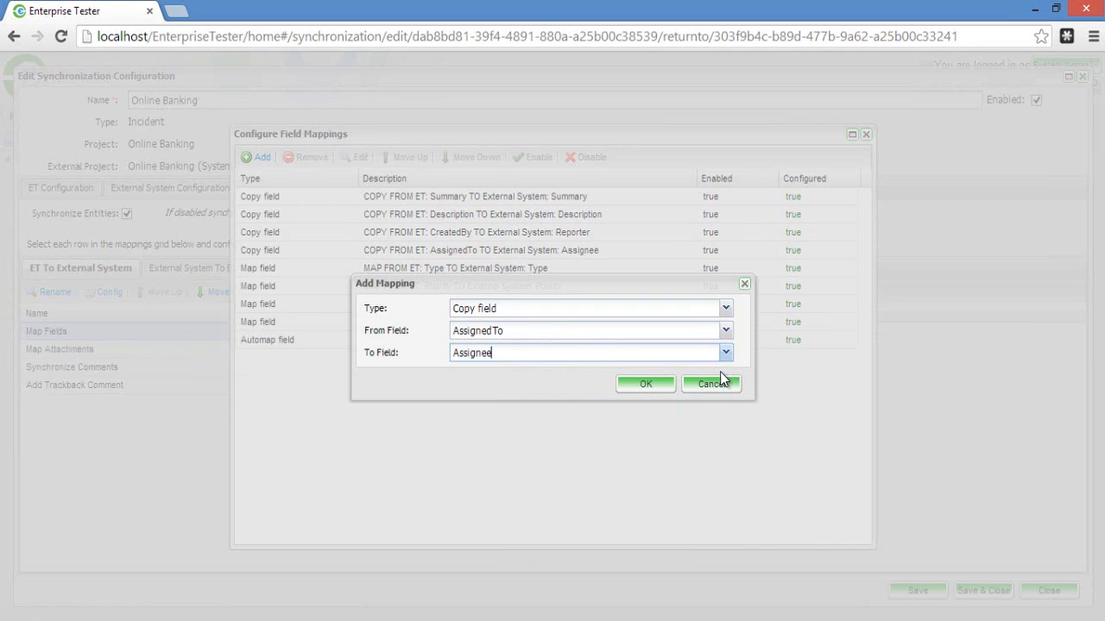
{"action": "left_click", "coordinate": [645, 383]}
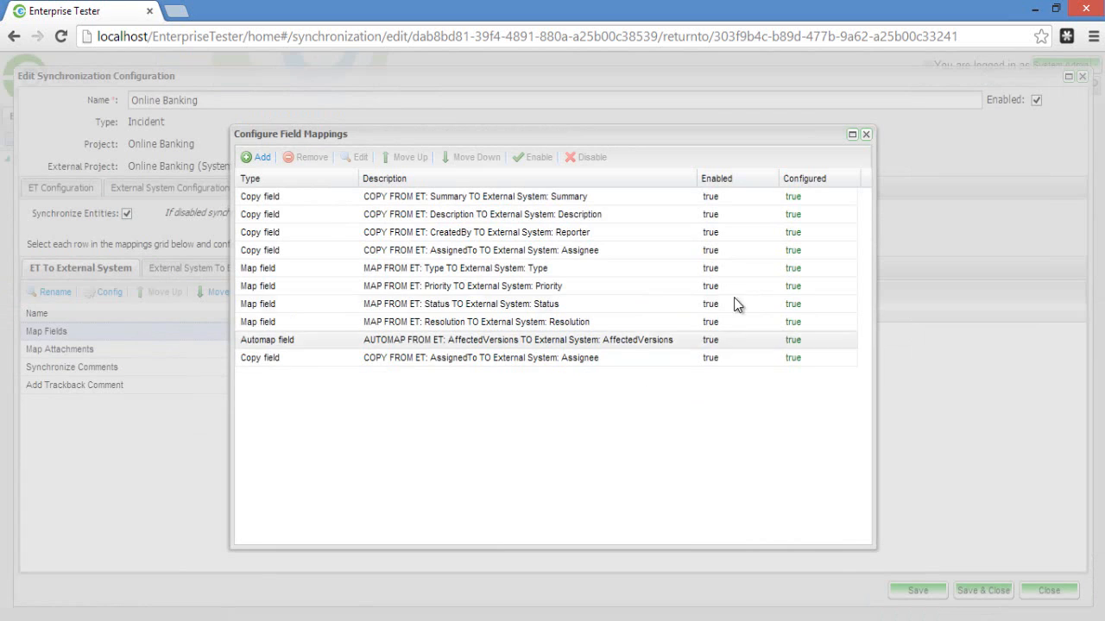
{"action": "left_click", "coordinate": [865, 134]}
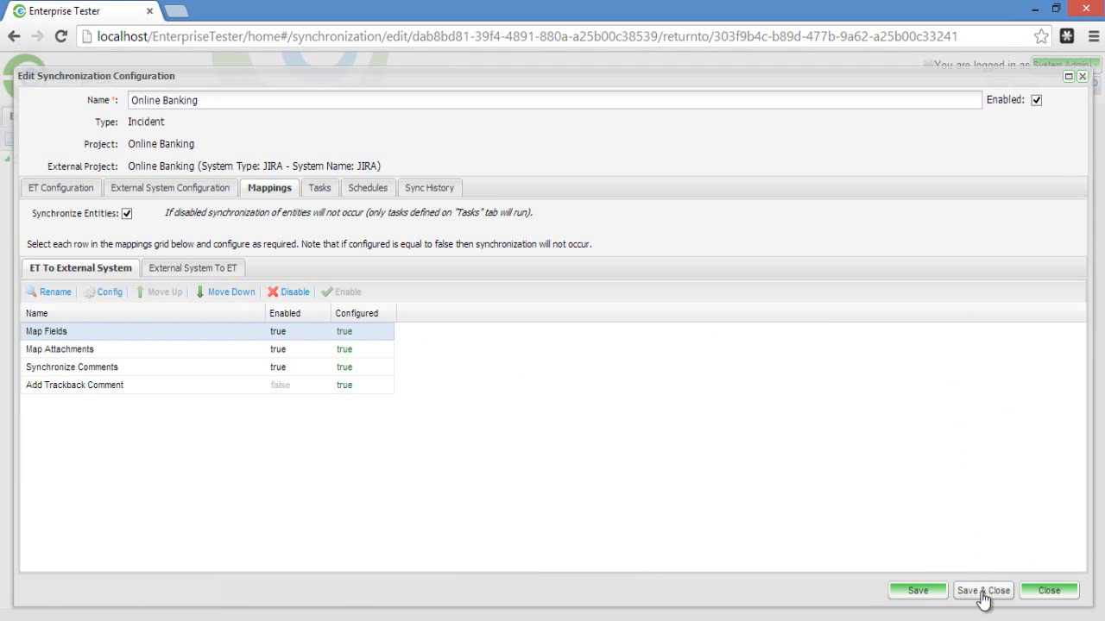
Save the sync config and copy the Online Banking Requirement link as 'Home Loans' with Home Loans projects.
{"action": "left_click", "coordinate": [982, 590]}
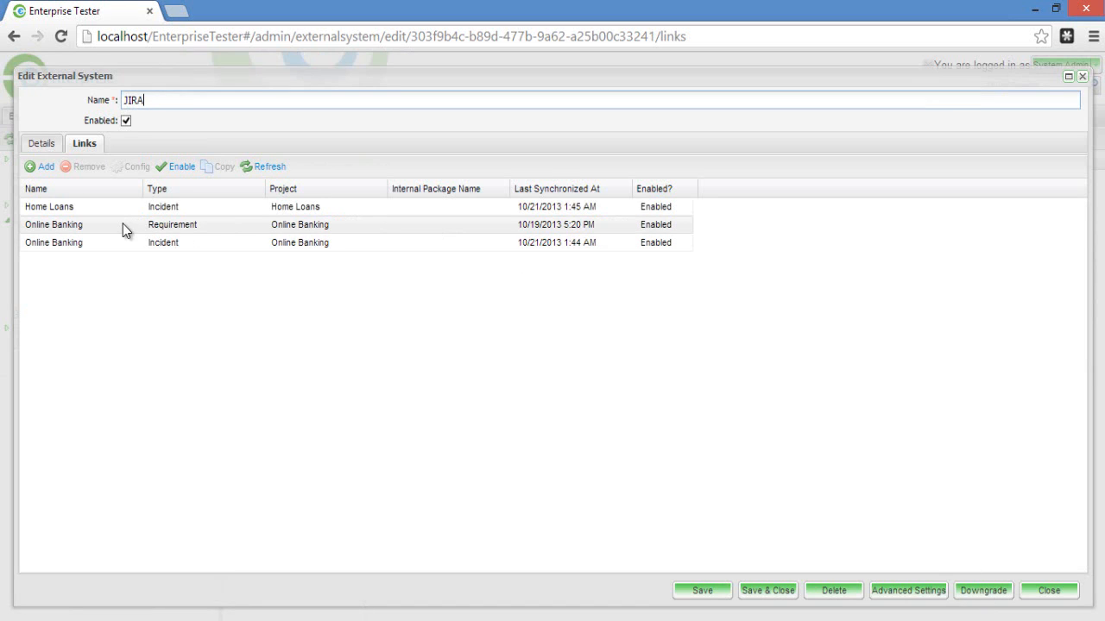
{"action": "left_click", "coordinate": [53, 224]}
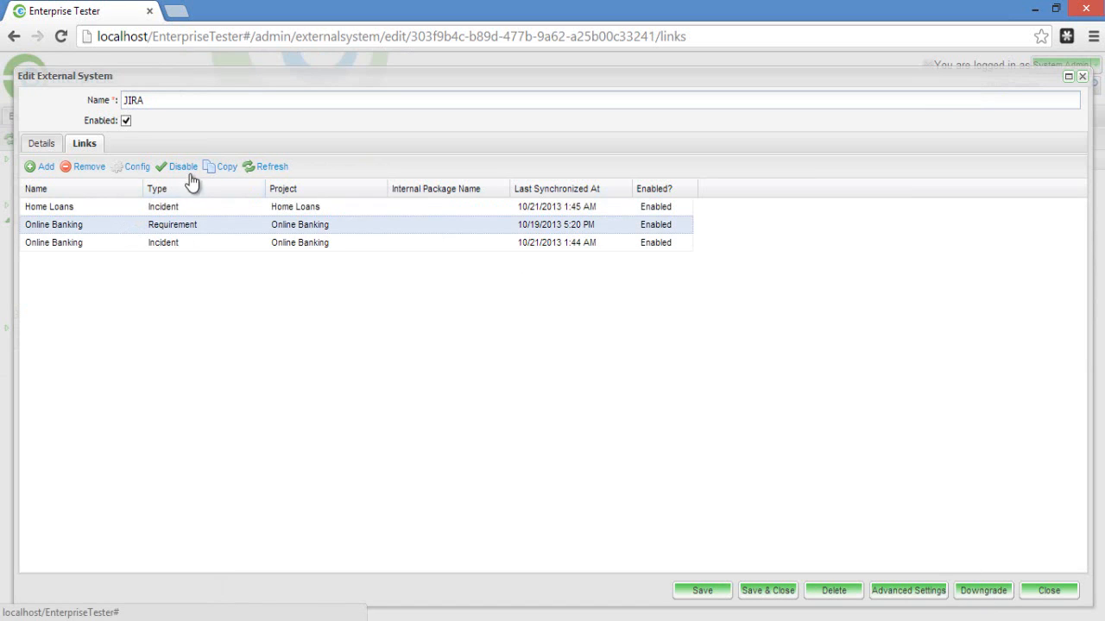
{"action": "left_click", "coordinate": [227, 166]}
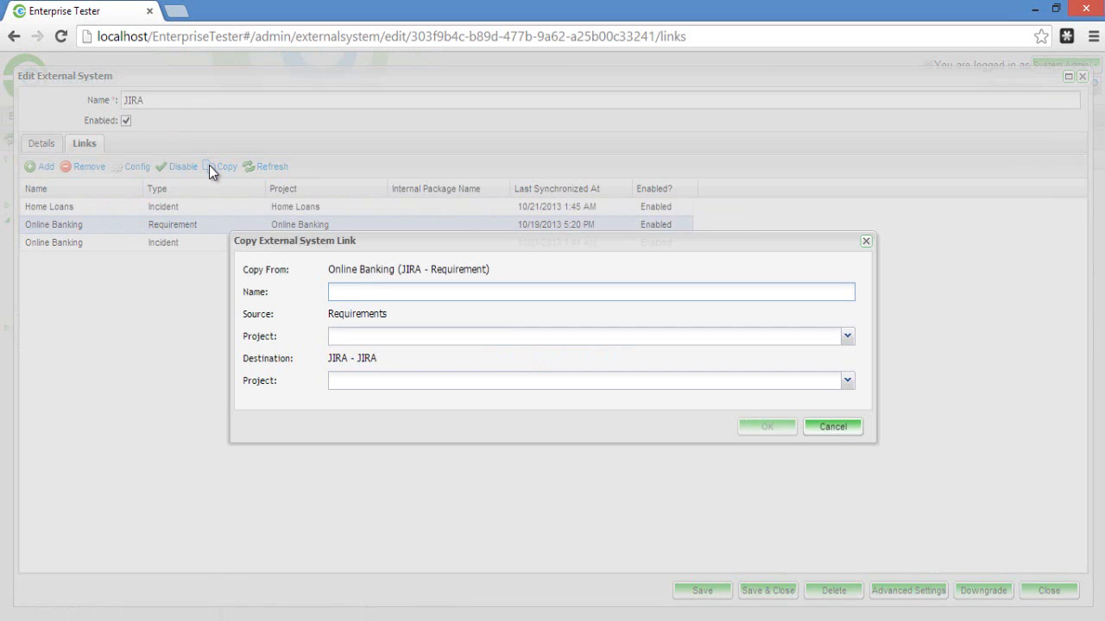
{"action": "type", "text": "Home Loans"}
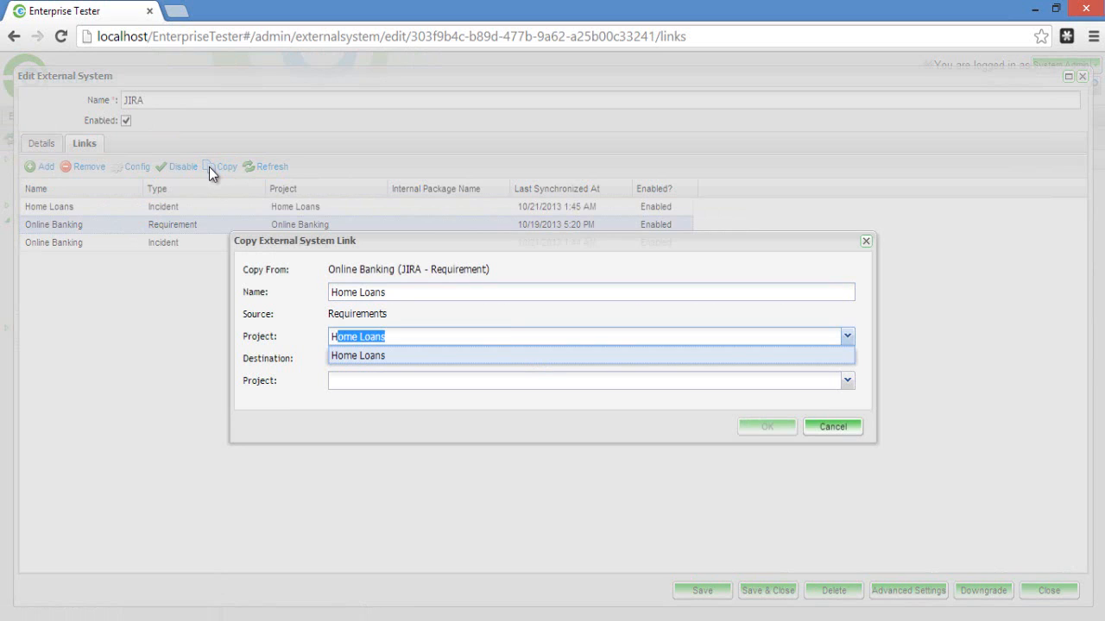
{"action": "left_click", "coordinate": [358, 355]}
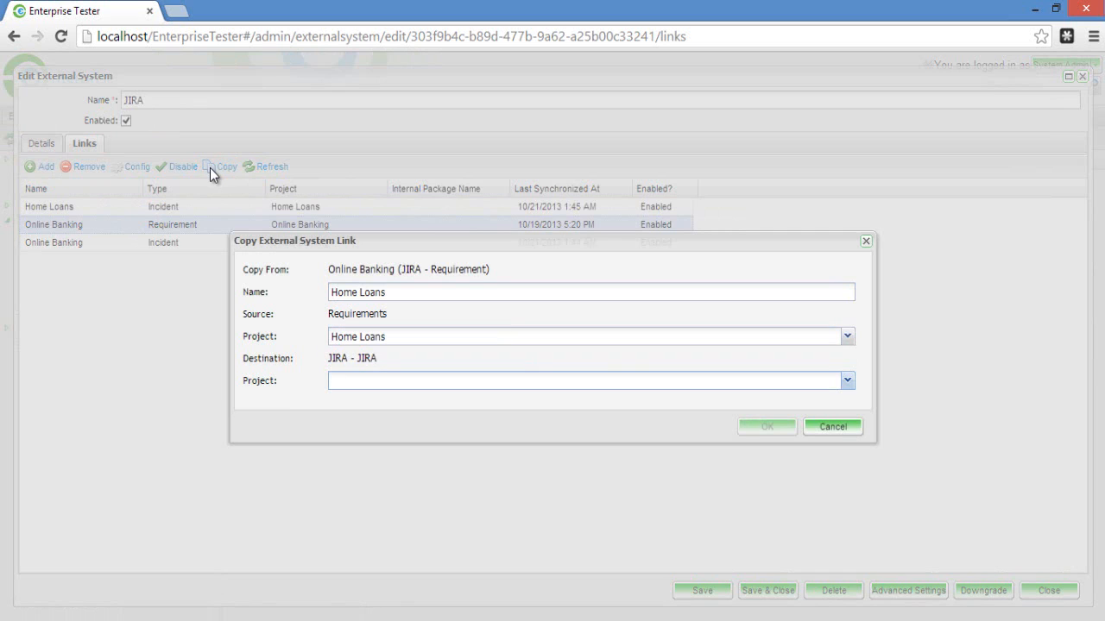
{"action": "left_click", "coordinate": [591, 380]}
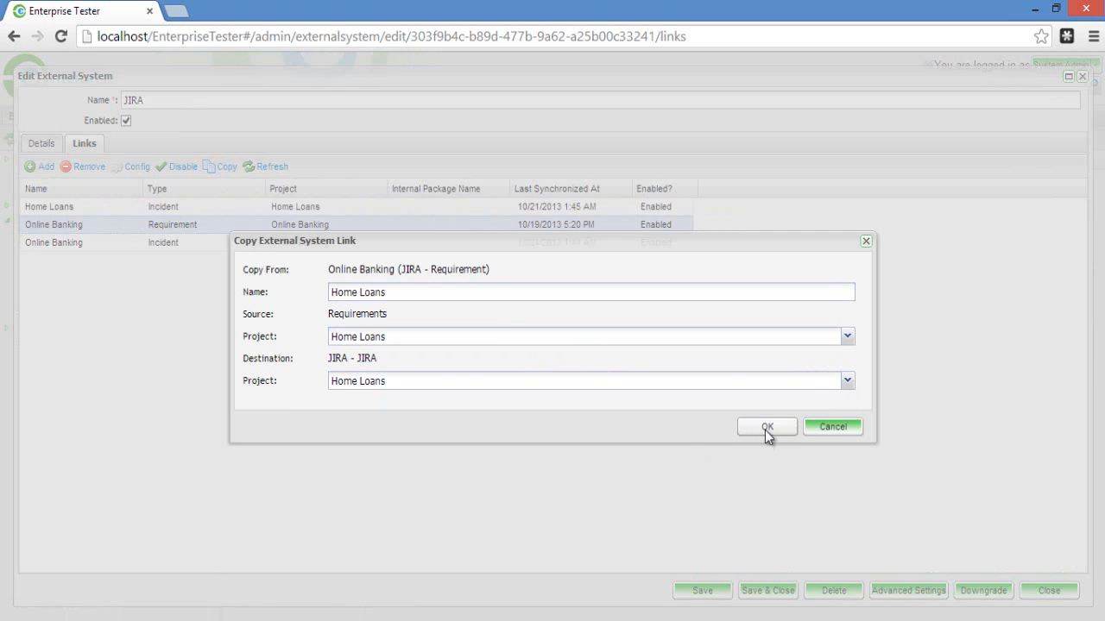
{"action": "left_click", "coordinate": [765, 427]}
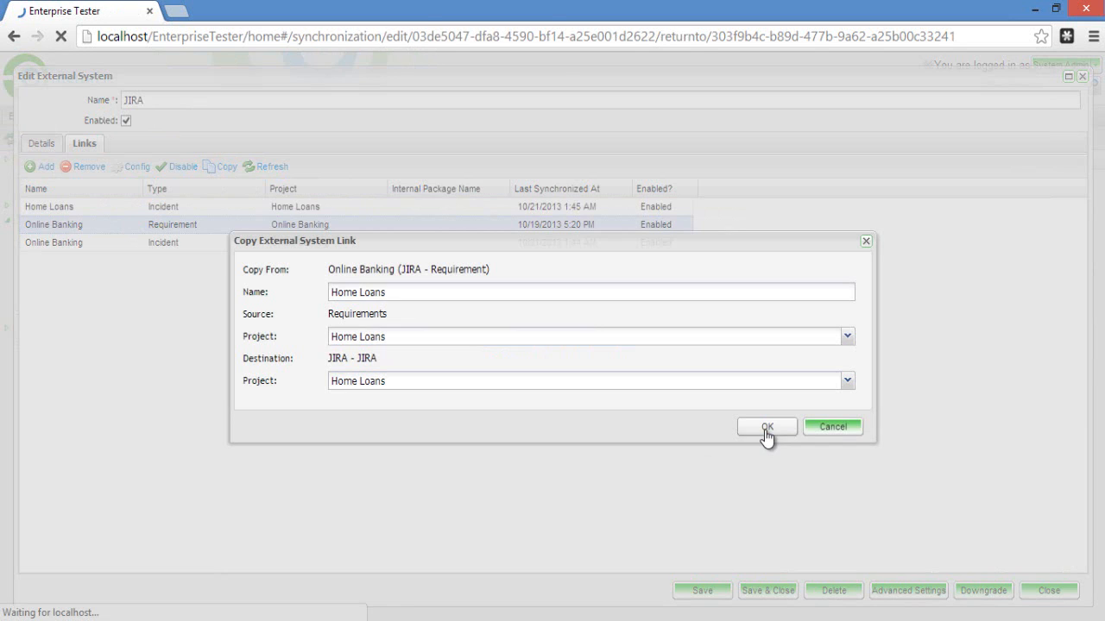
{"action": "left_click", "coordinate": [765, 426]}
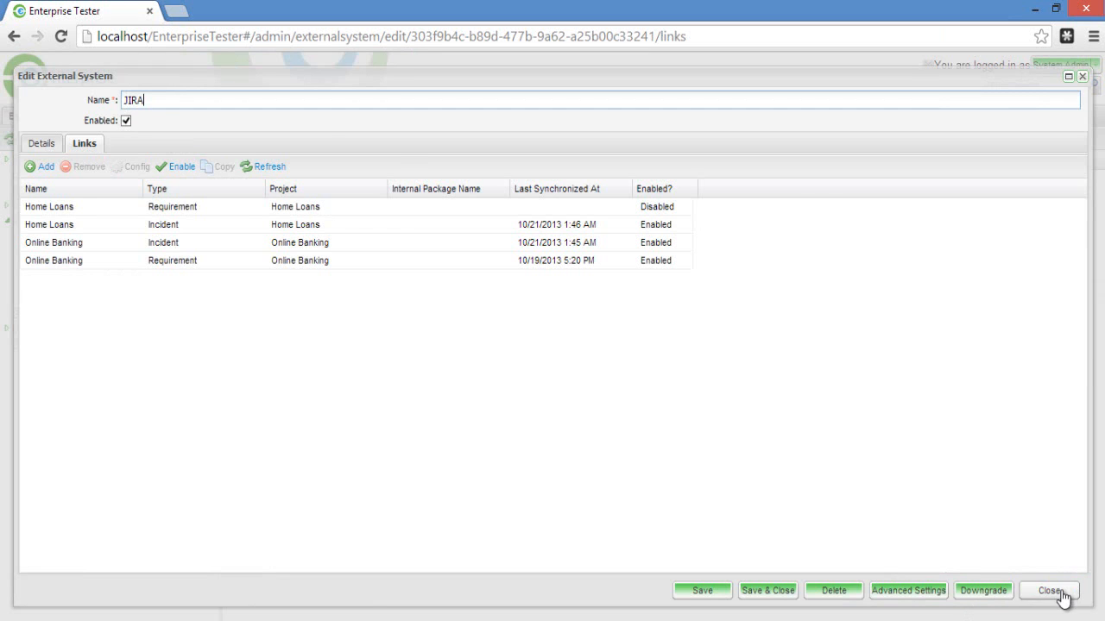
Disable users training01 and training02, and save the administrator's first name as 'System'.
{"action": "left_click", "coordinate": [1048, 590]}
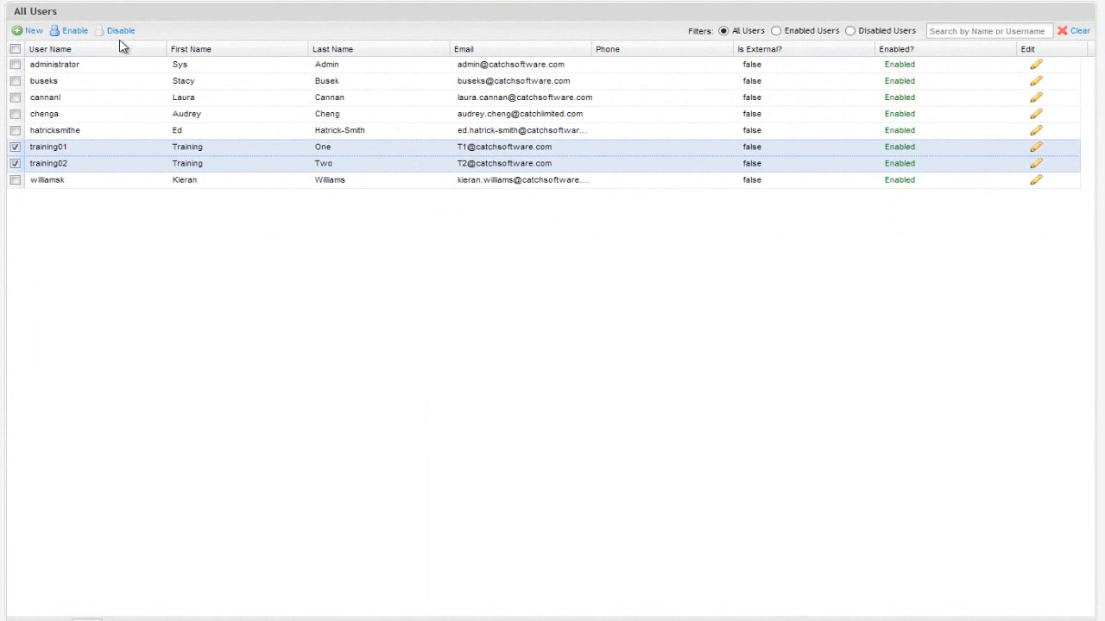
{"action": "left_click", "coordinate": [120, 30]}
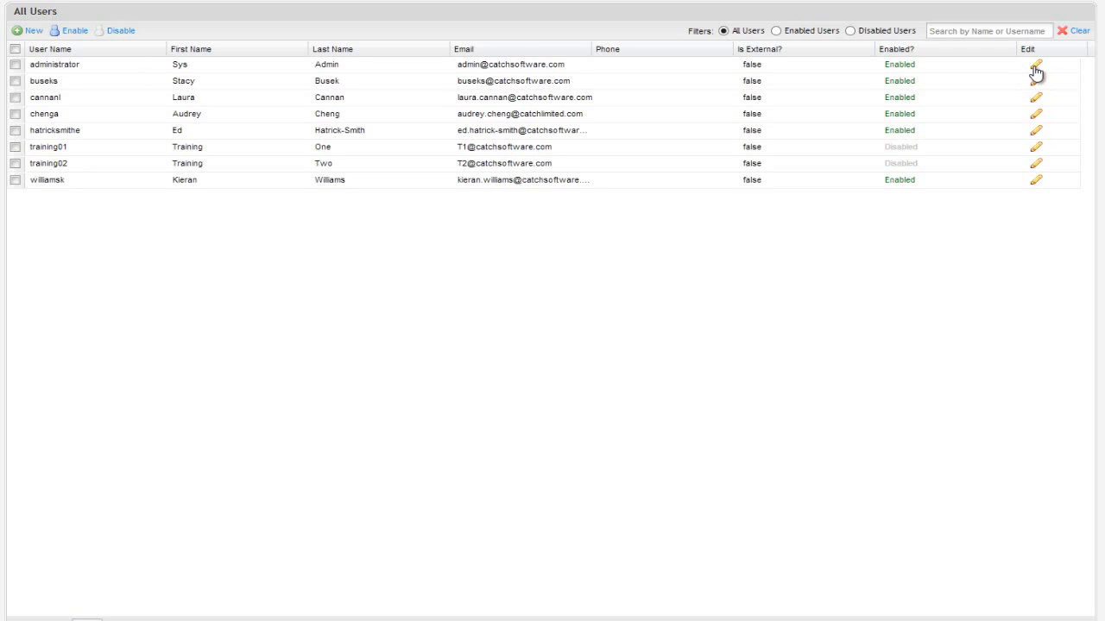
{"action": "left_click", "coordinate": [1036, 71]}
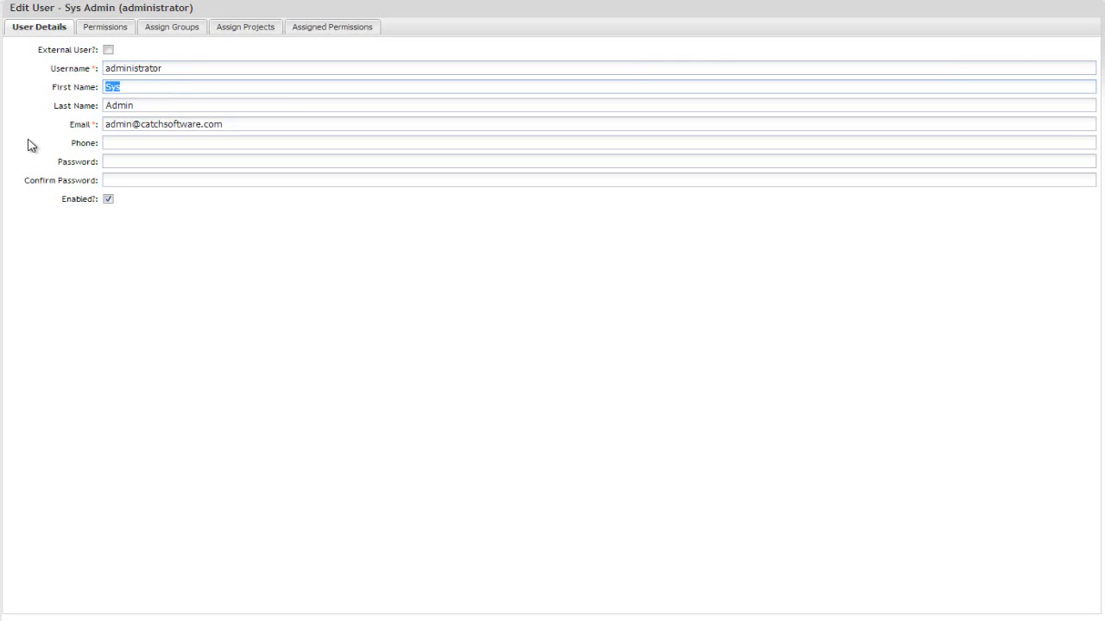
{"action": "type", "text": "System"}
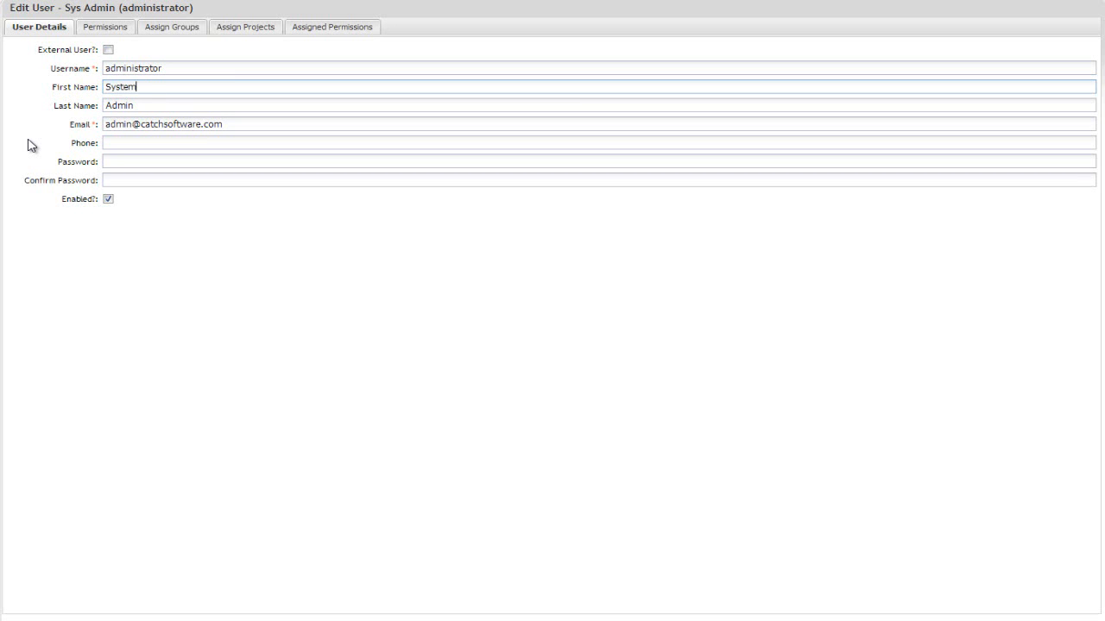
{"action": "left_click", "coordinate": [1066, 598]}
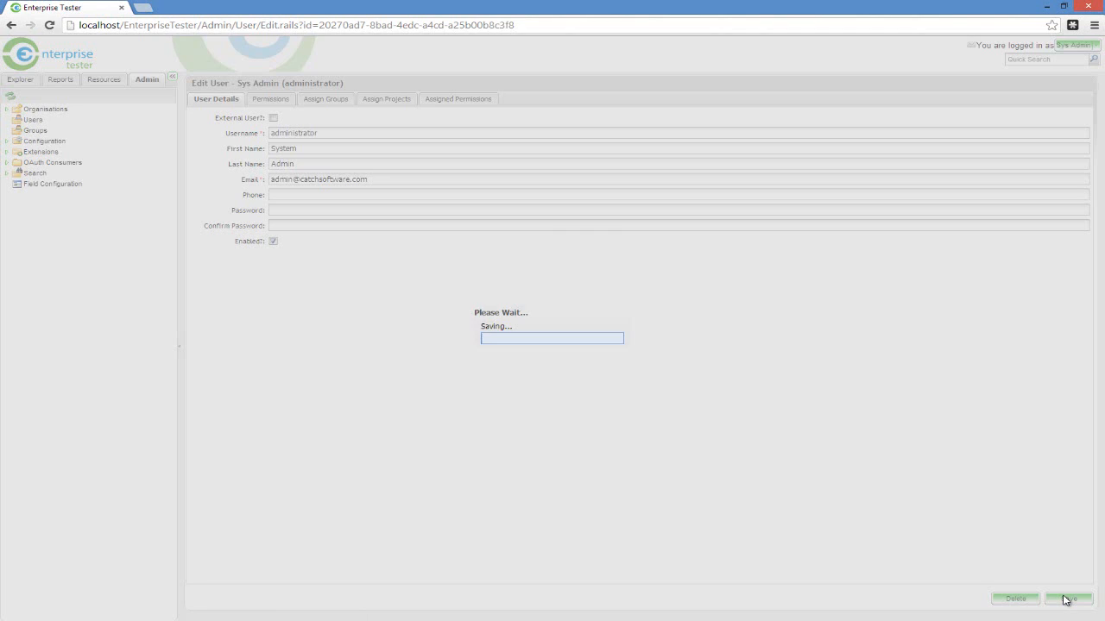
{"action": "left_click", "coordinate": [1064, 598]}
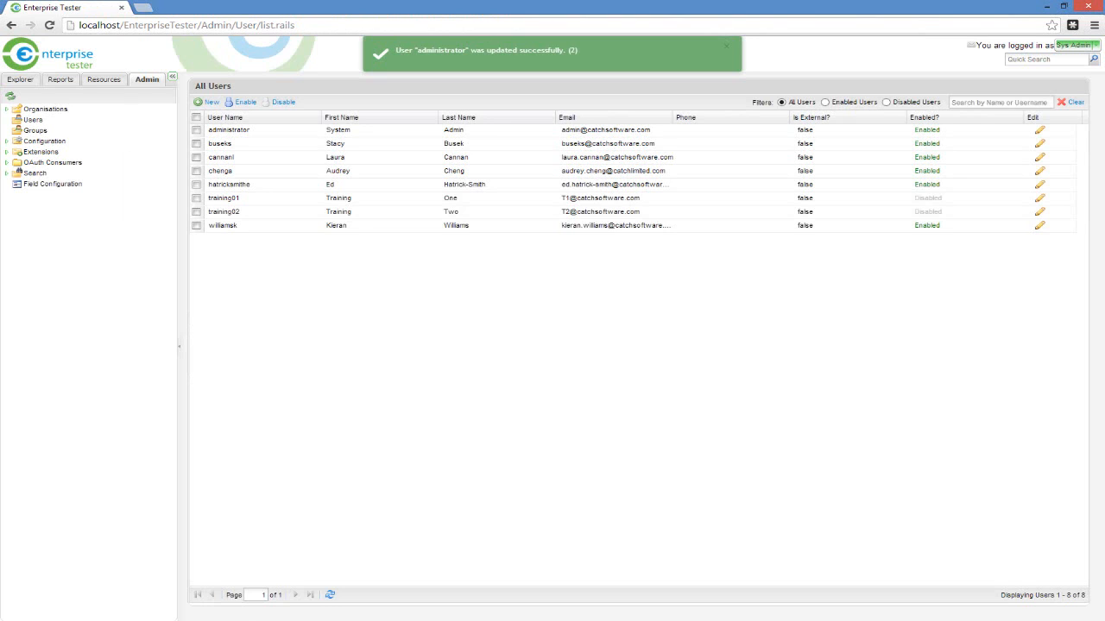
Save the Gmail SMTP mail server settings and close the dialog.
{"action": "left_click", "coordinate": [675, 455]}
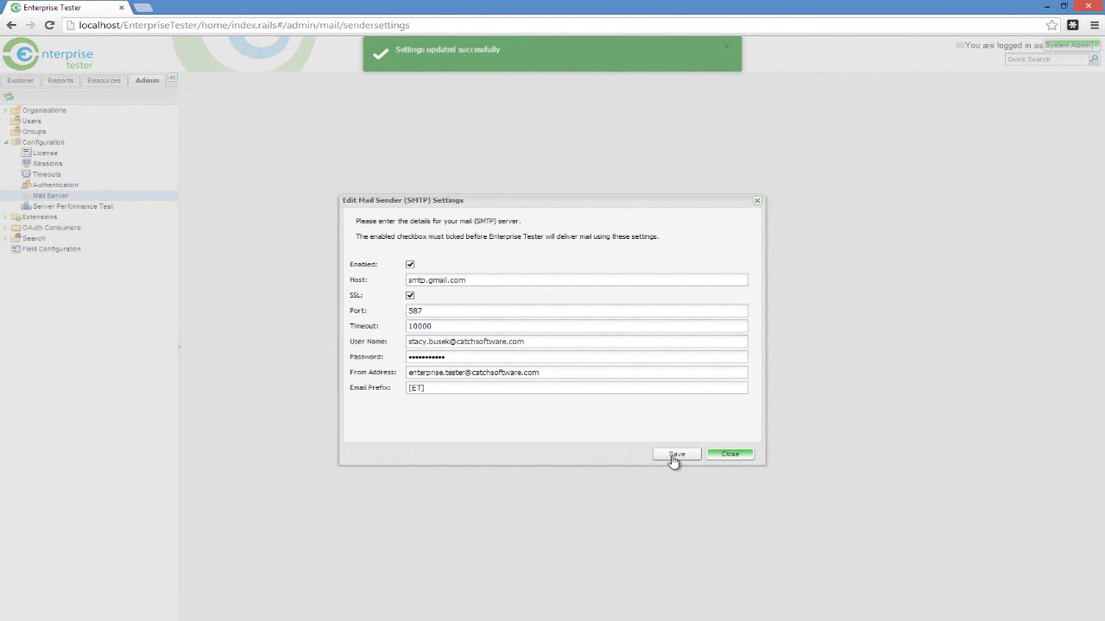
{"action": "left_click", "coordinate": [676, 454]}
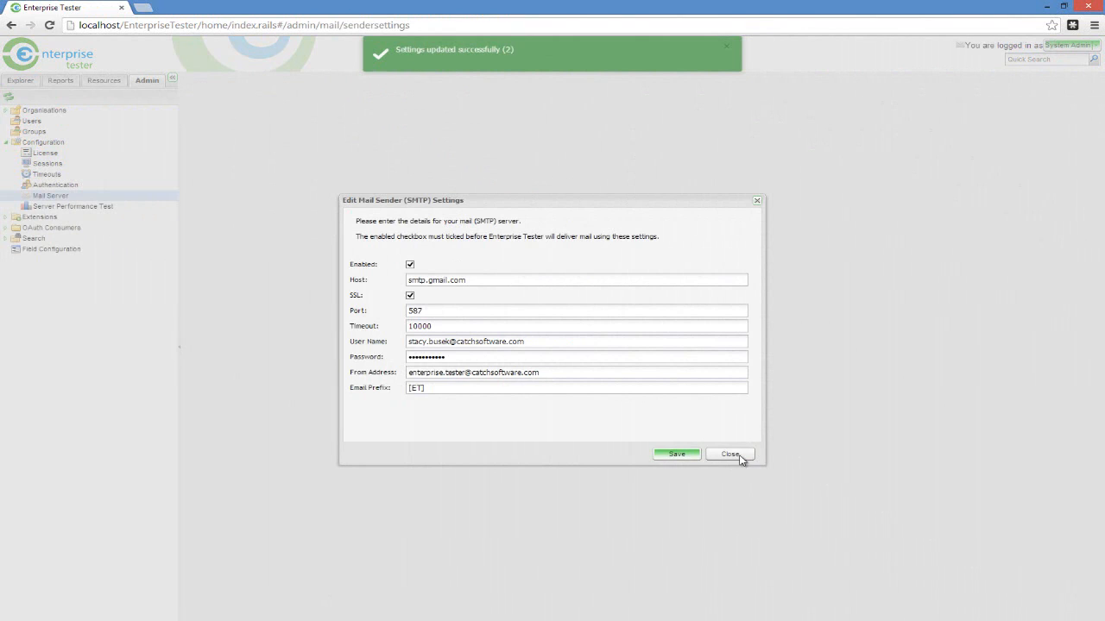
{"action": "left_click", "coordinate": [729, 455]}
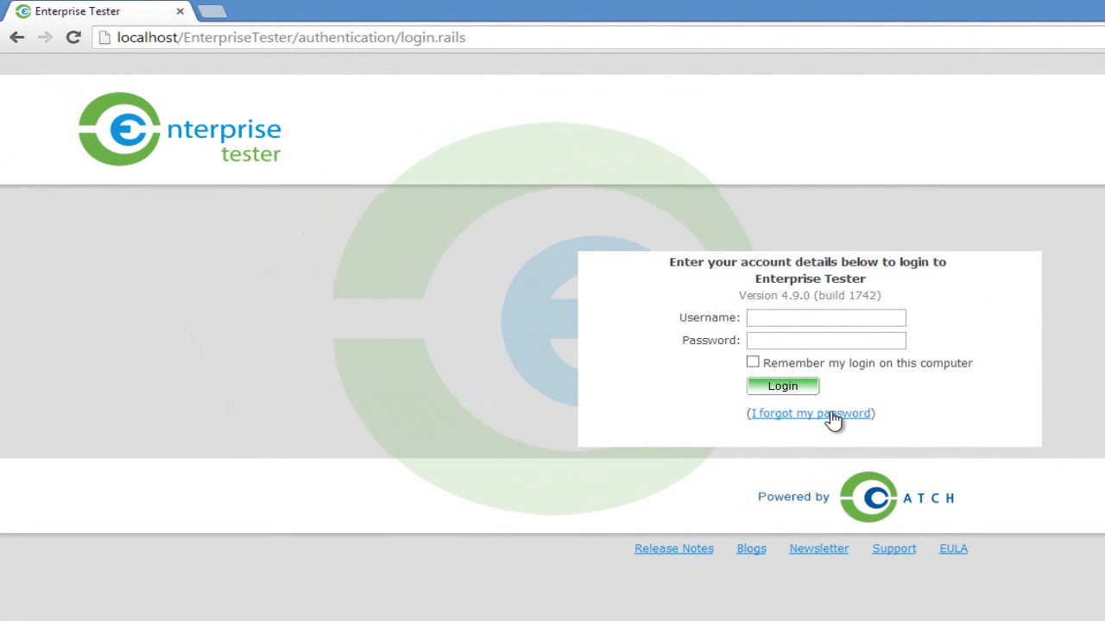
{"action": "left_click", "coordinate": [810, 413]}
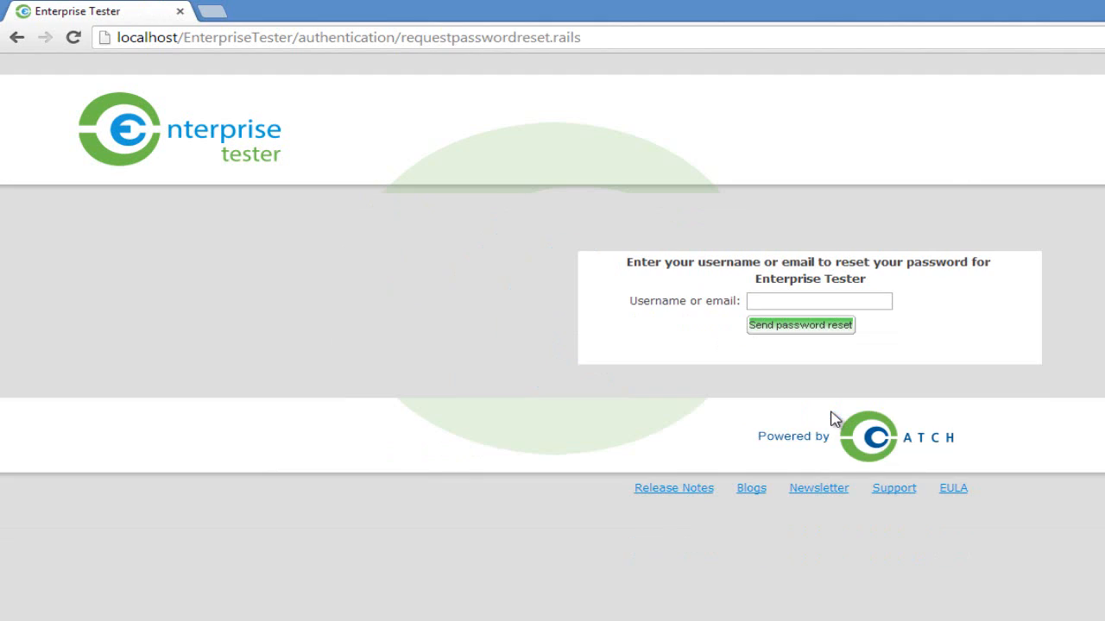
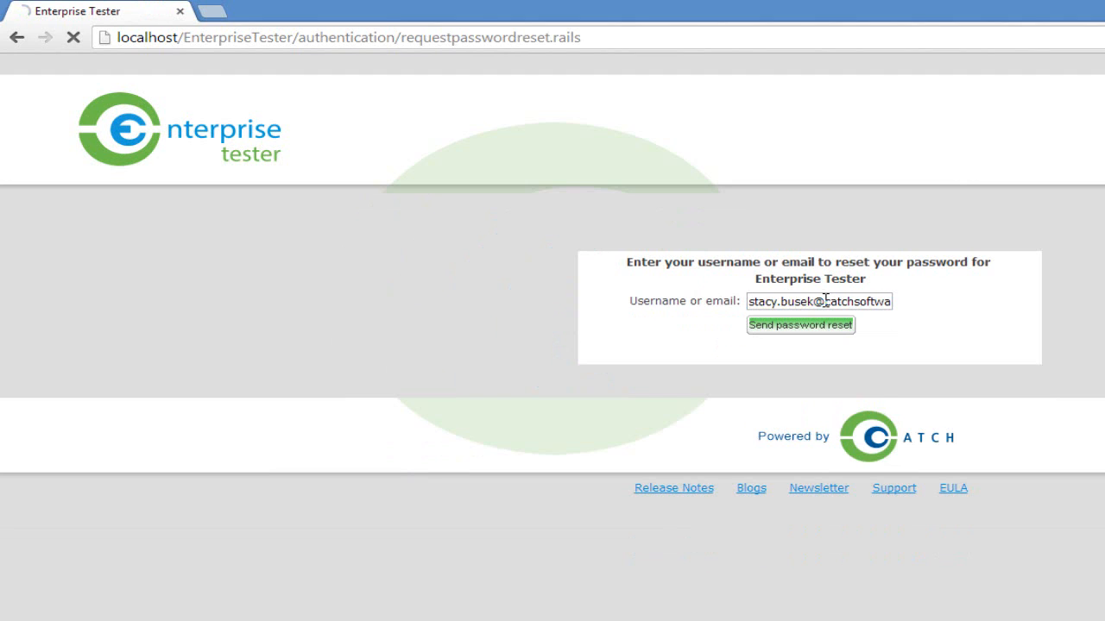
{"action": "left_click", "coordinate": [800, 325]}
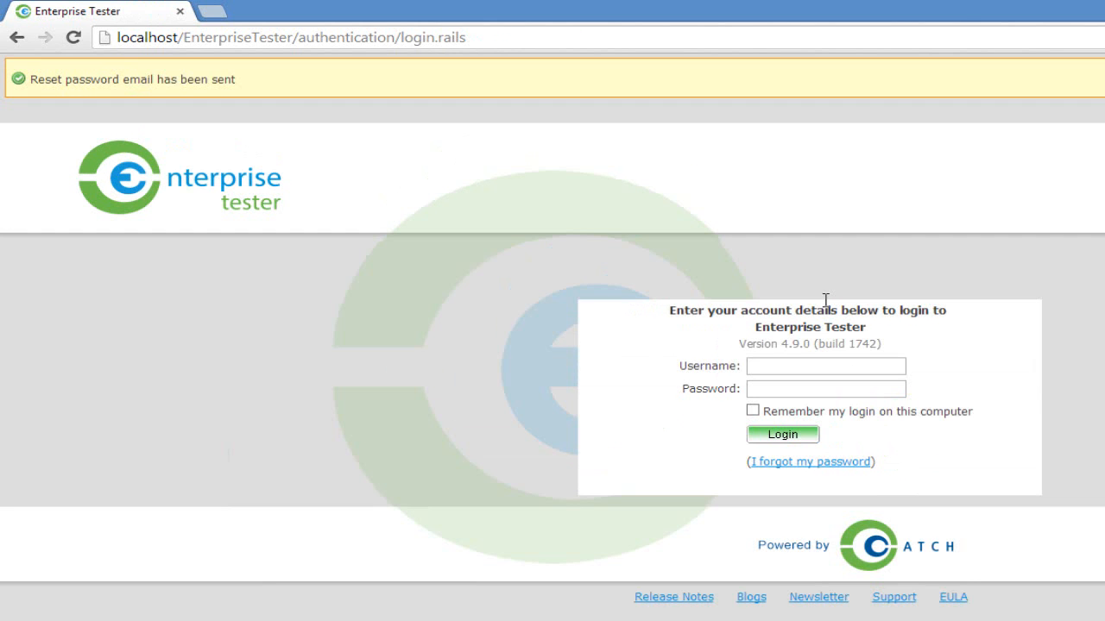